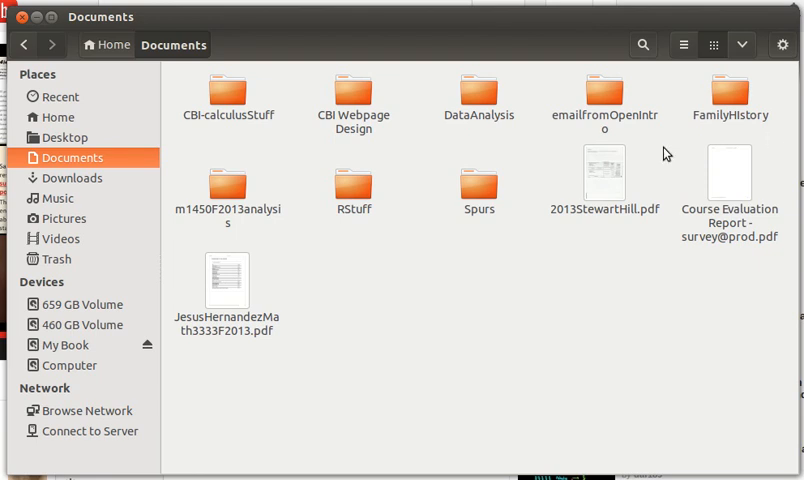
mouse_move(532, 180)
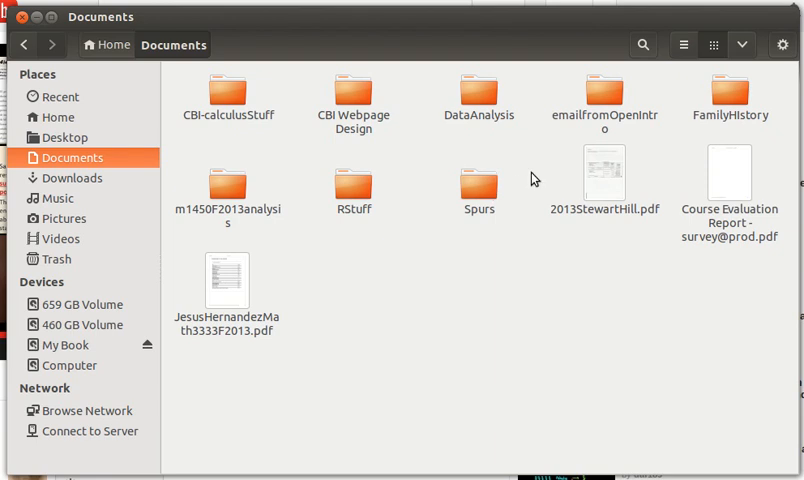
mouse_move(494, 150)
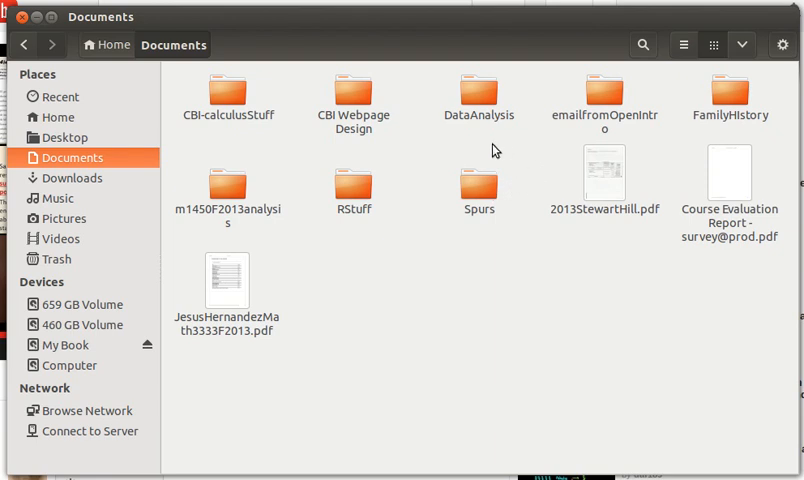
mouse_move(444, 180)
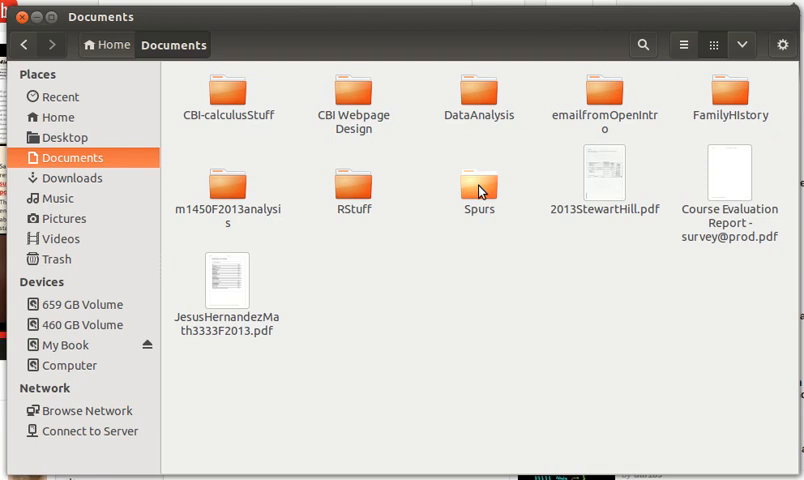
Copy spurs.csv from inside the Spurs folder to the clipboard.
double_click(480, 190)
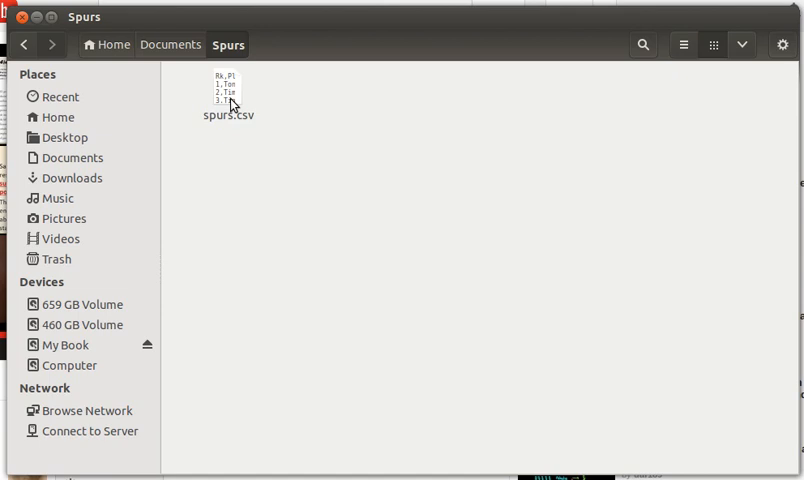
click(228, 96)
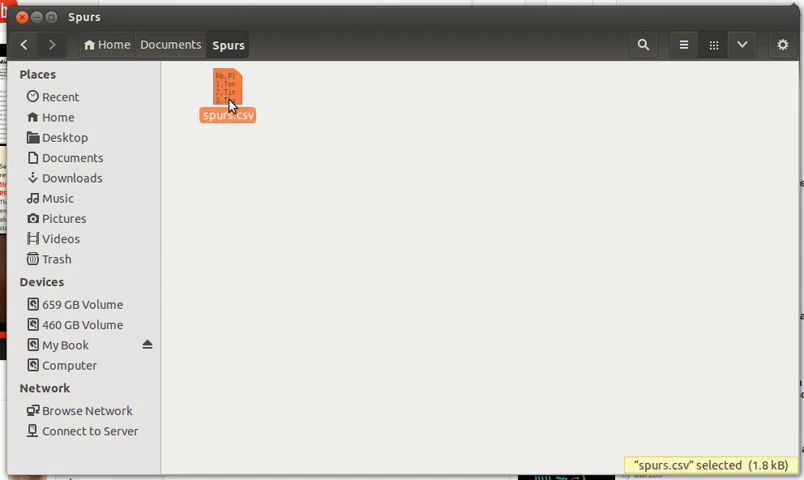
right_click(226, 96)
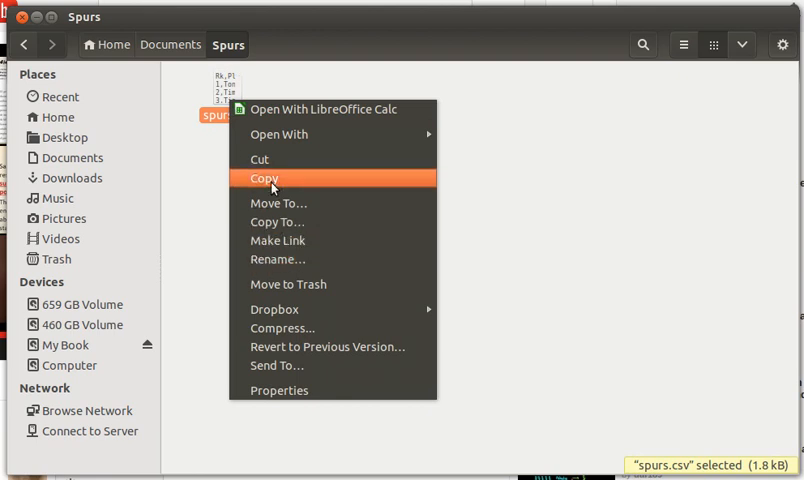
click(172, 44)
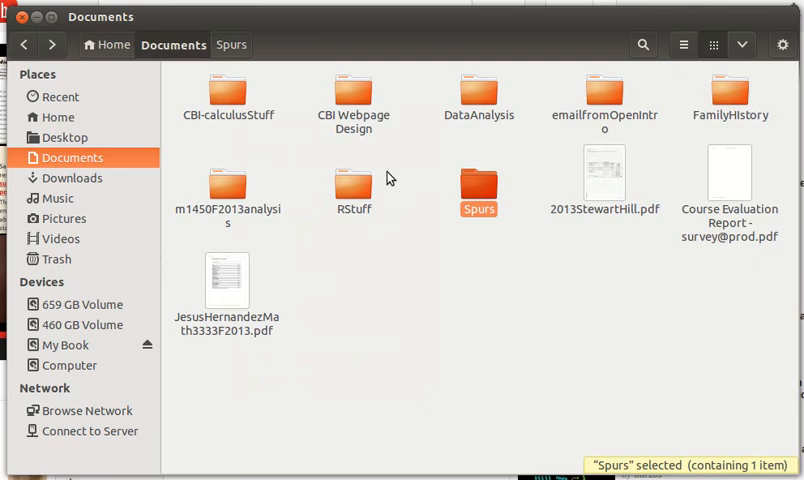
mouse_move(380, 200)
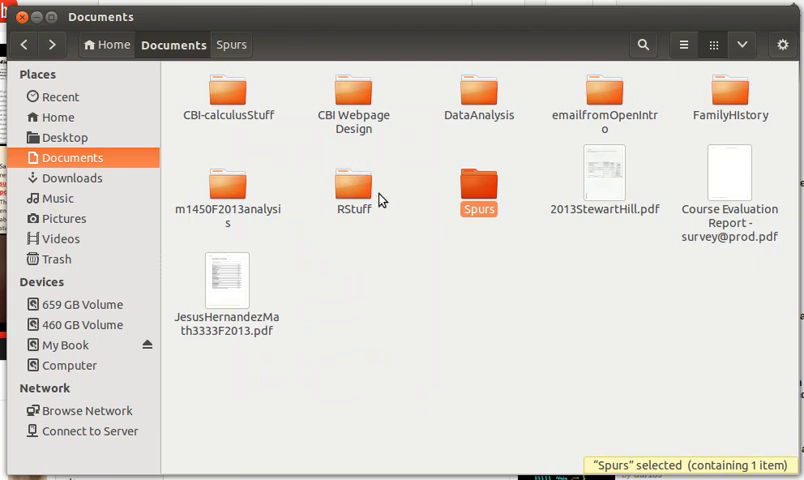
mouse_move(340, 238)
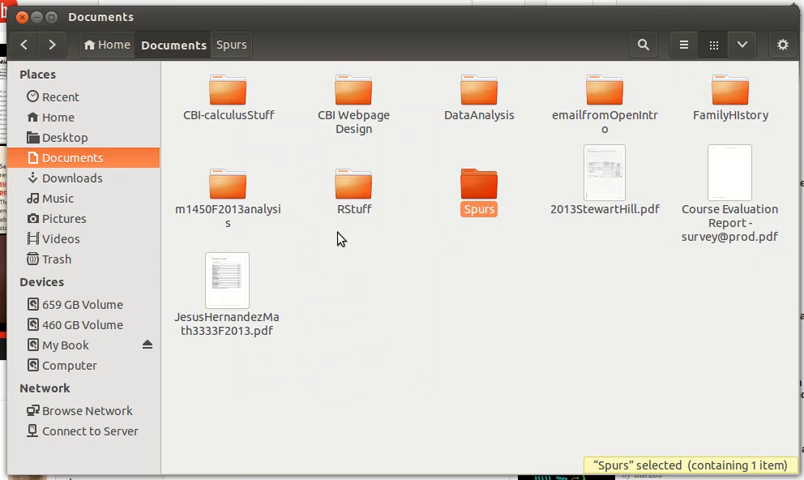
mouse_move(348, 228)
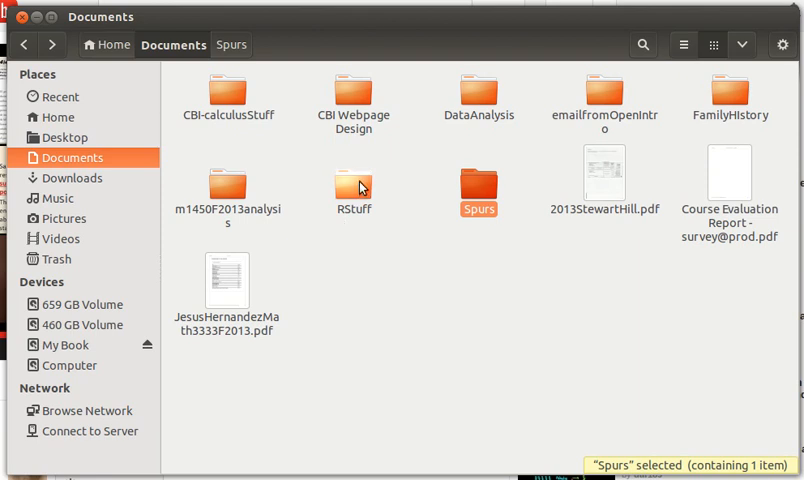
Paste spurs.csv into the RData folder inside RStuff and review the folder contents.
double_click(352, 188)
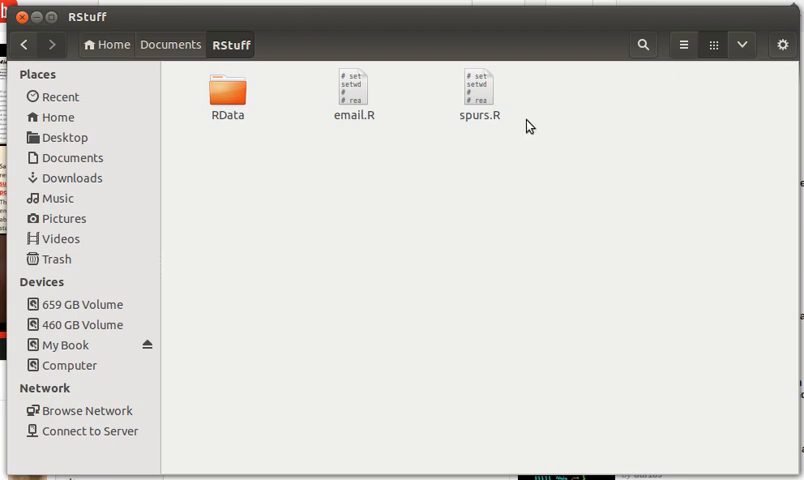
mouse_move(348, 172)
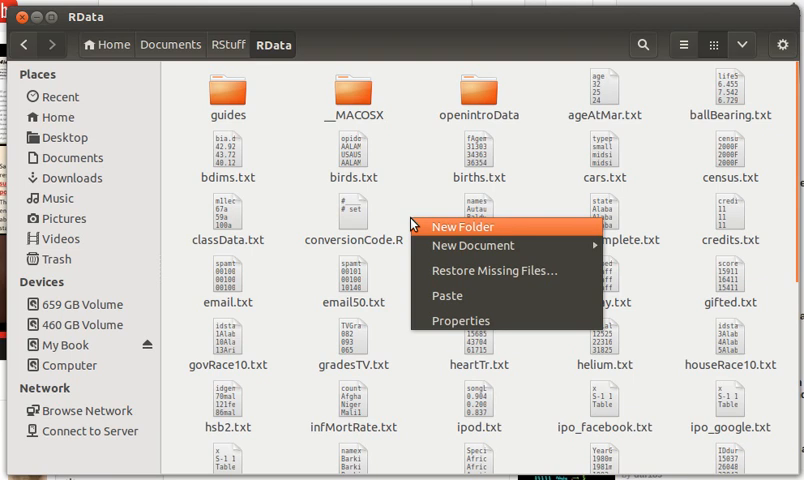
click(448, 296)
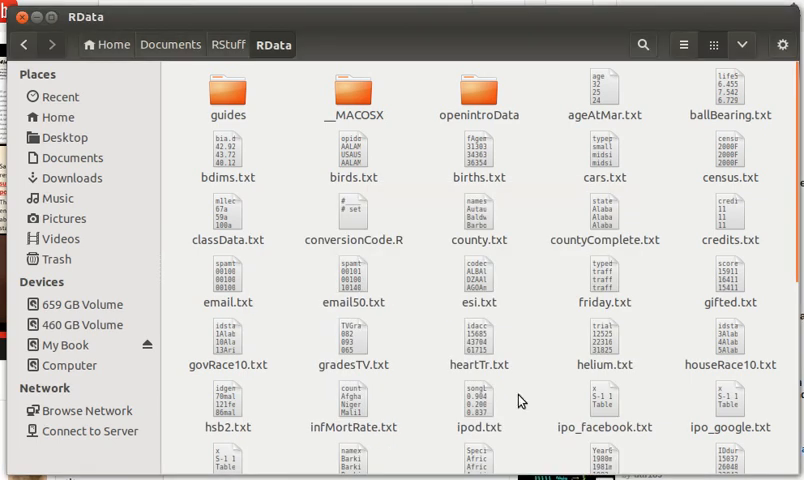
scroll(down, 3)
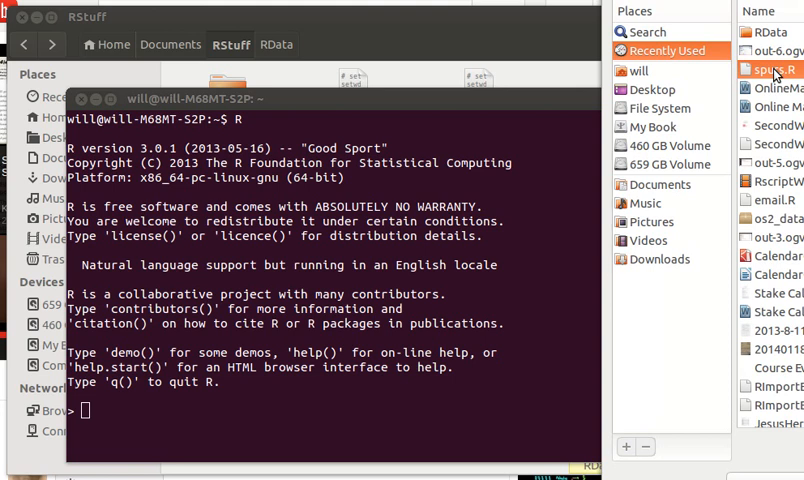
Open the spurs.R script in gedit for editing alongside the R terminal.
double_click(766, 68)
text(setwd("/home/will/Documents/RStuff"))
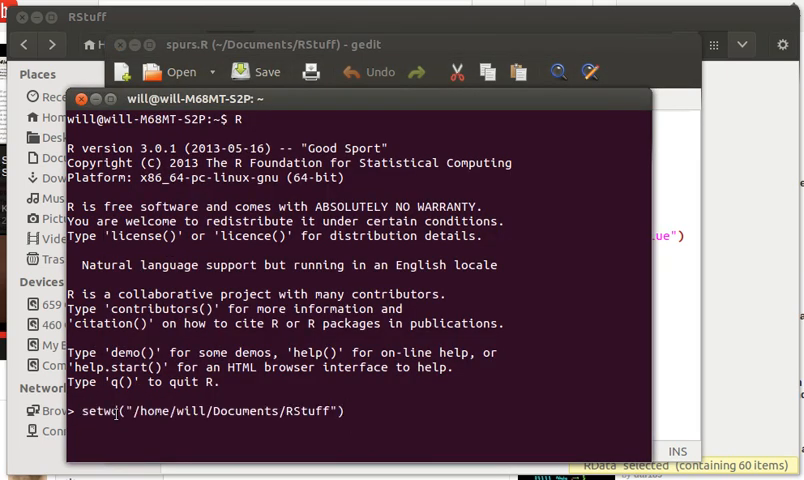
Make RStuff the working directory and run list.files() to show email.R, RData and spurs.R.
key(Return)
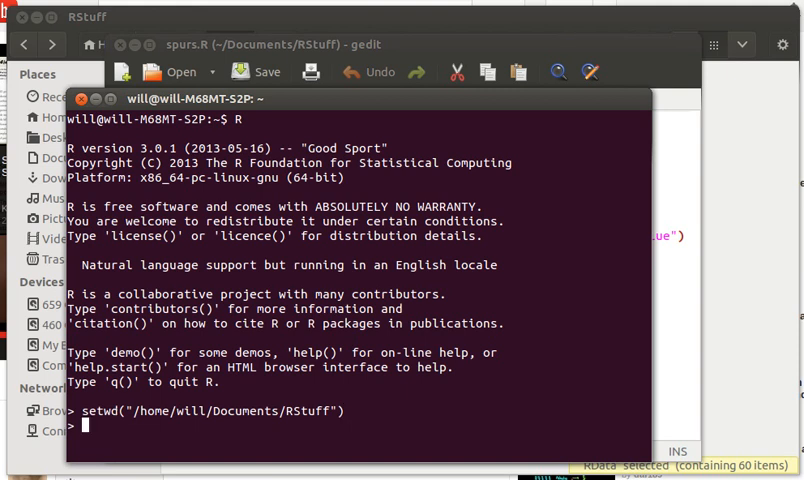
text(list.fi)
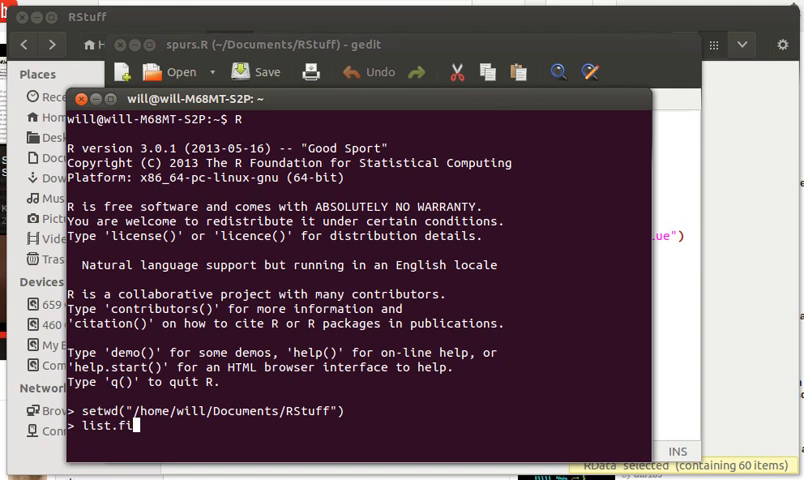
text(es()
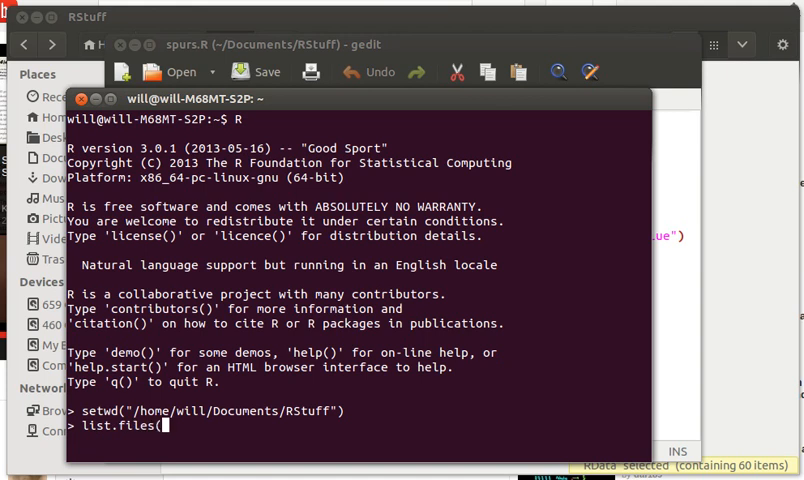
key(Return)
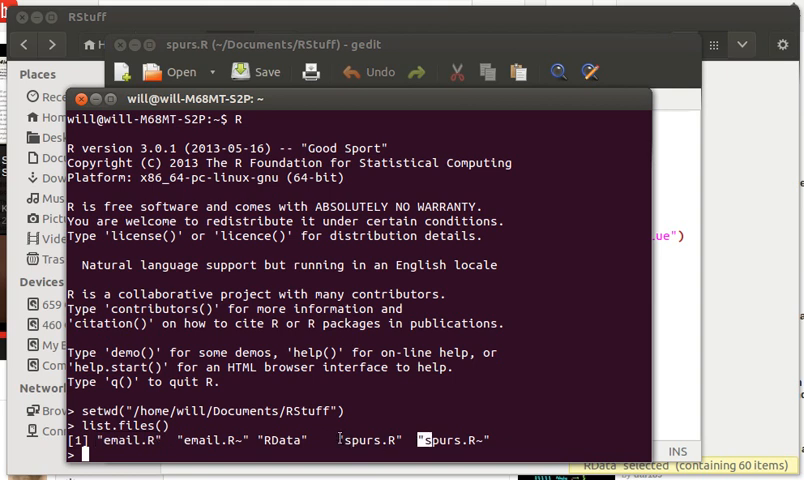
double_click(368, 440)
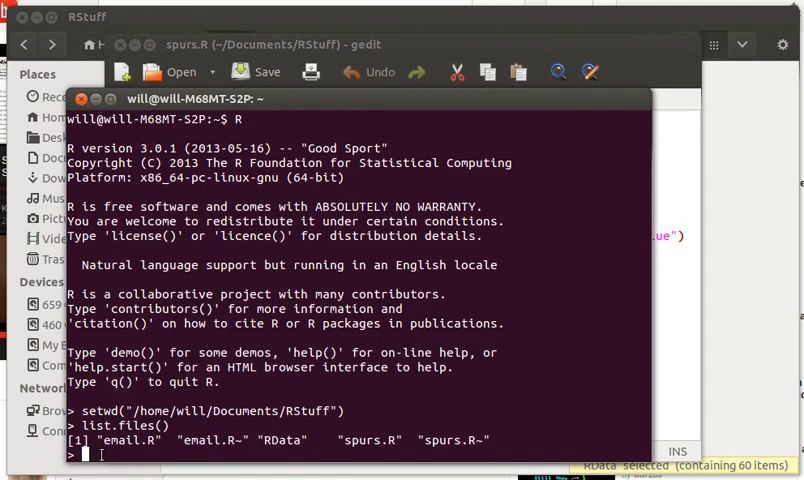
Read ./RData/spurs.csv with header=TRUE into the spurs data frame and display it.
text(spurs <- read.csv("./RData/spurs.csv",header=TRUE))
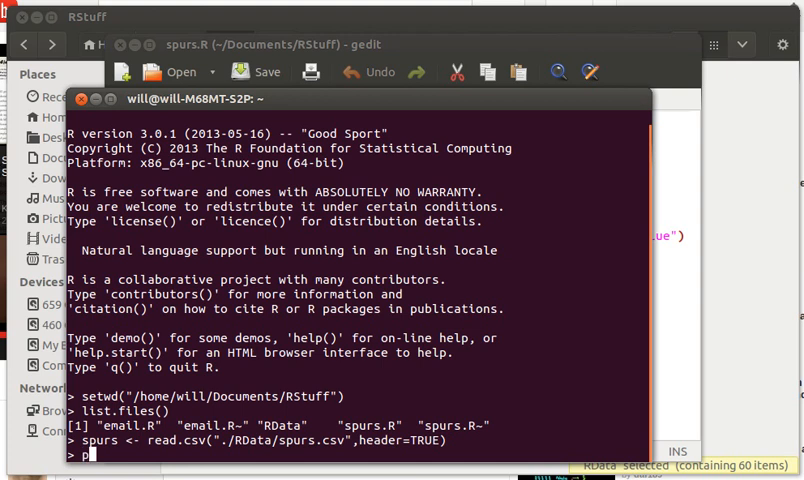
text(spu)
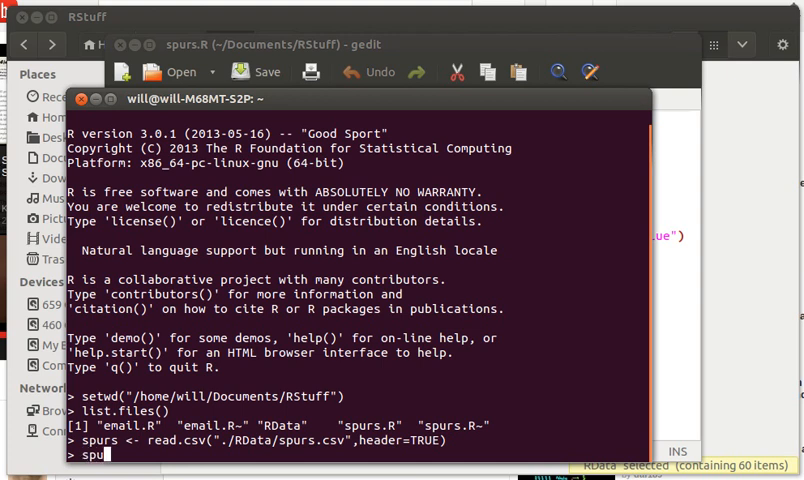
key(Return)
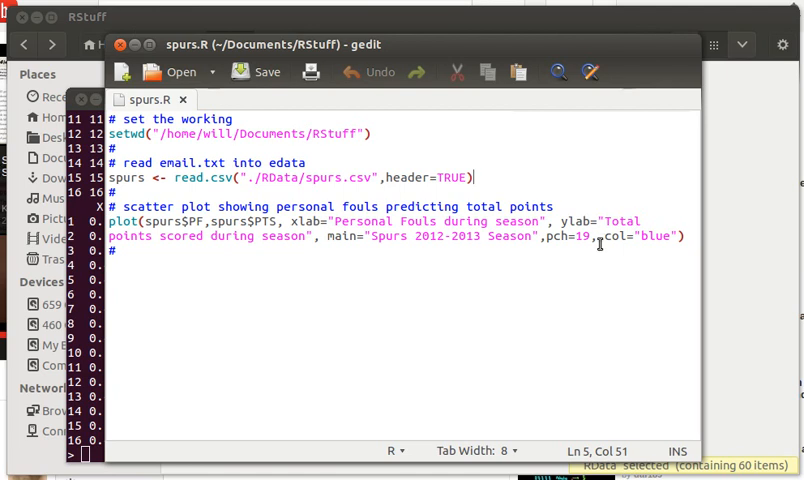
mouse_move(316, 240)
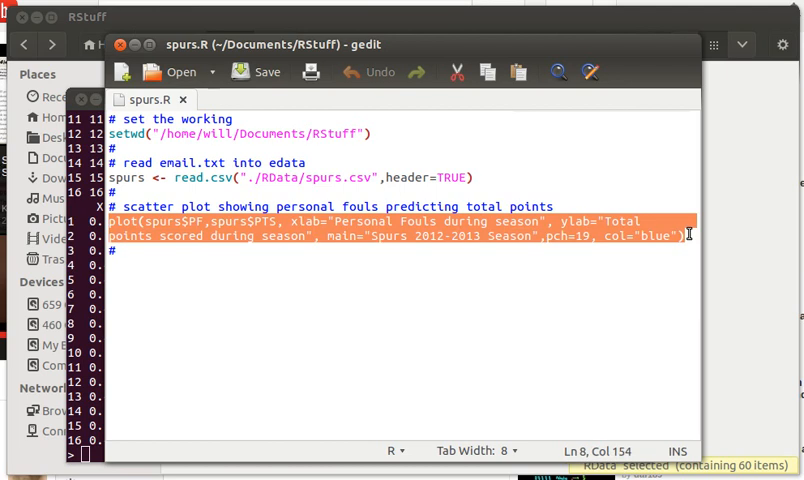
mouse_move(184, 368)
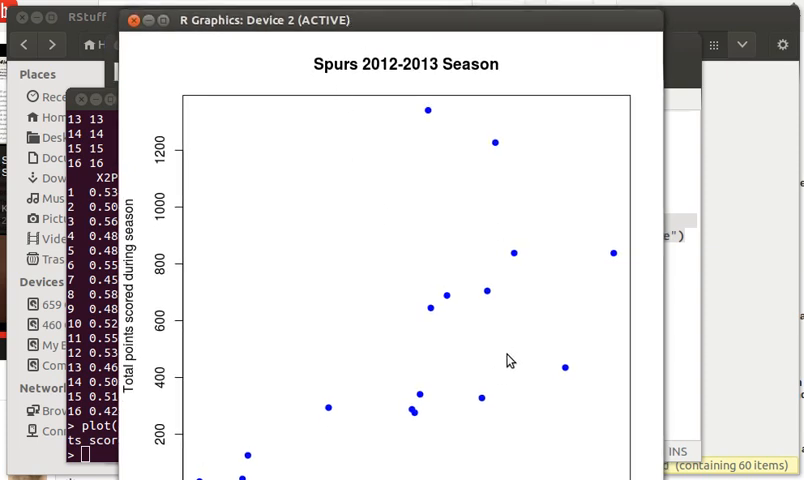
mouse_move(412, 72)
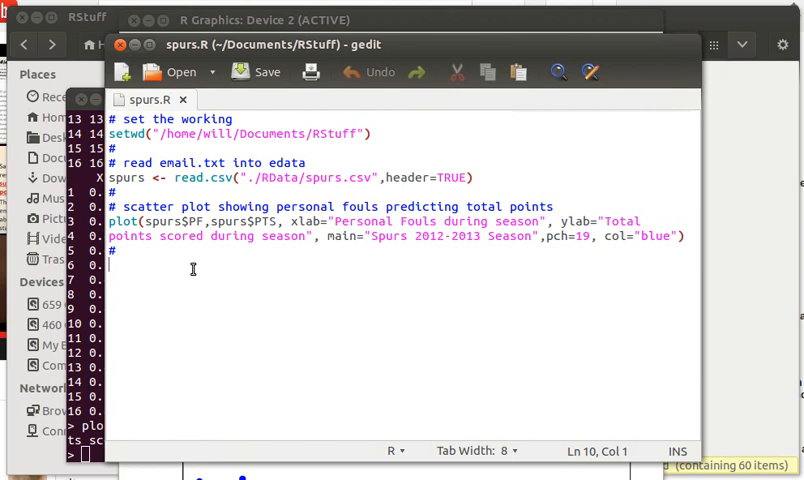
mouse_move(552, 204)
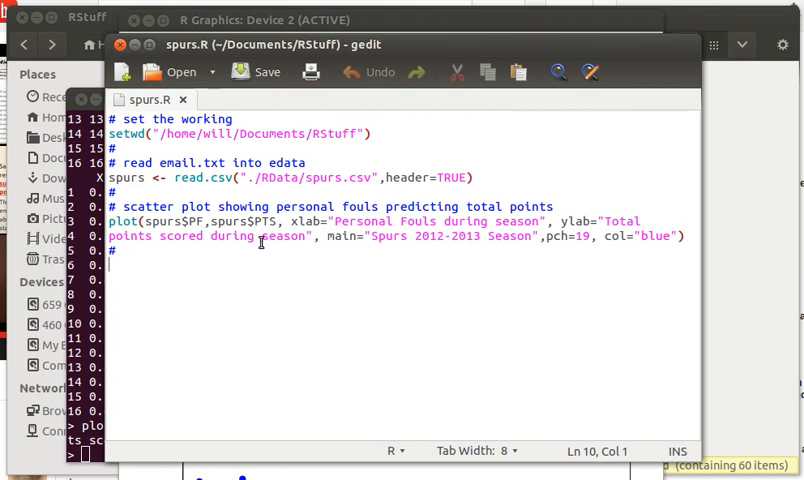
mouse_move(234, 270)
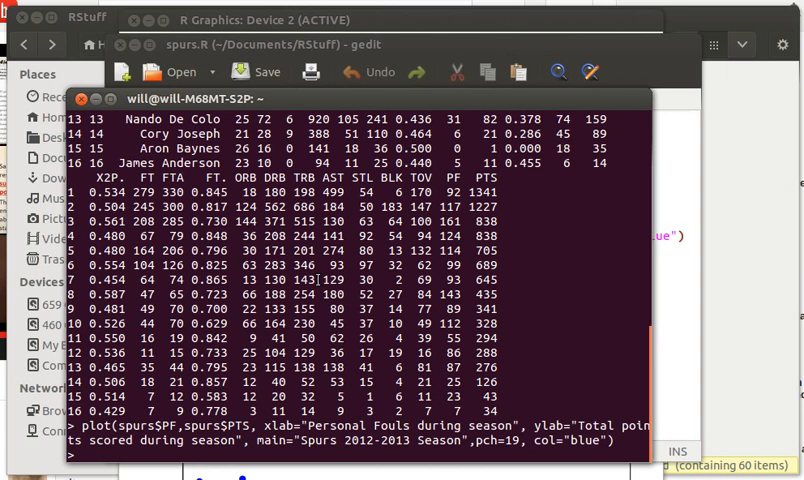
Enter source("spurs.R" at the prompt to run the whole script.
text(s)
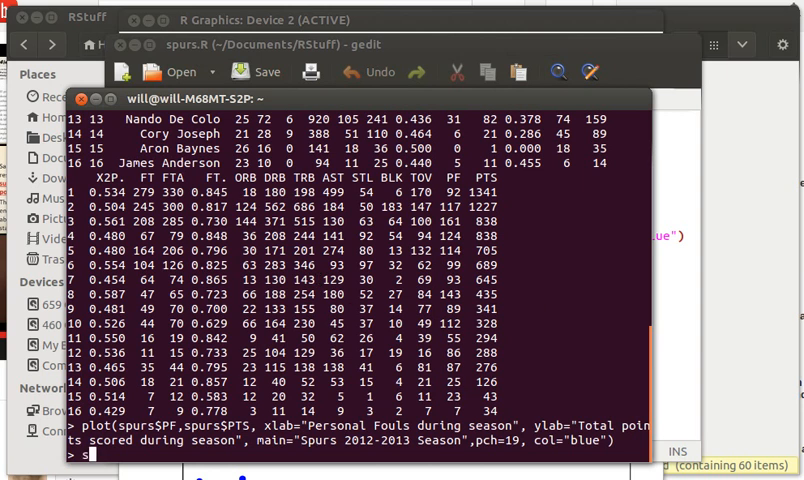
text(source(")
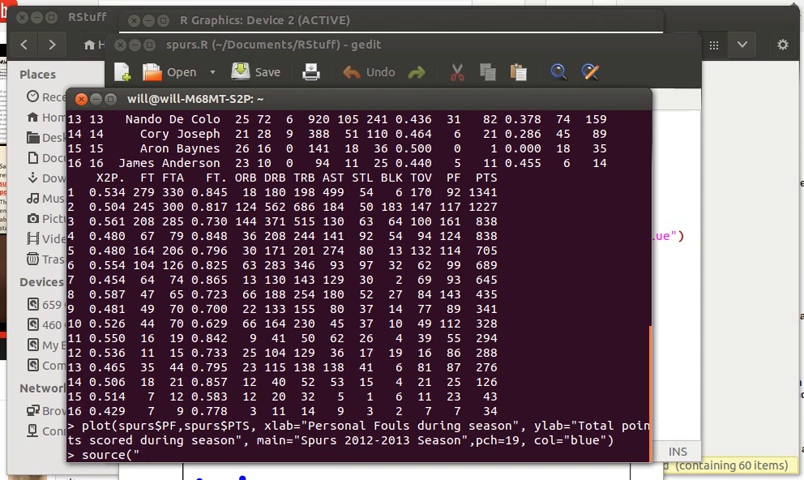
text(sp)
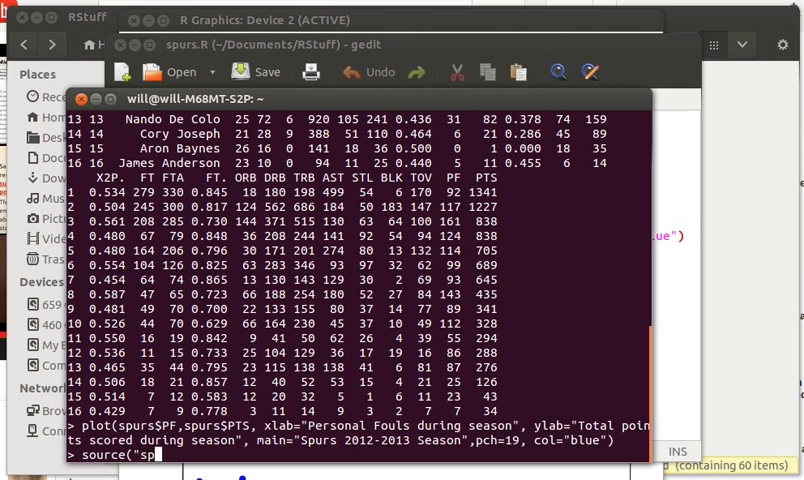
text(urs.R)
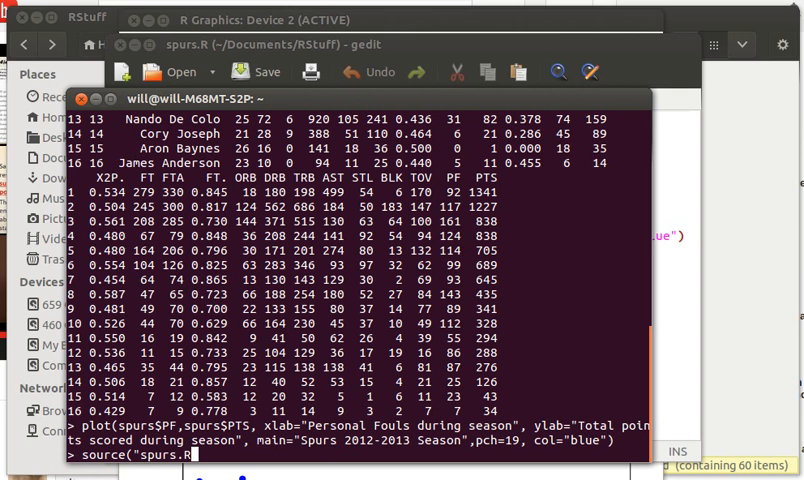